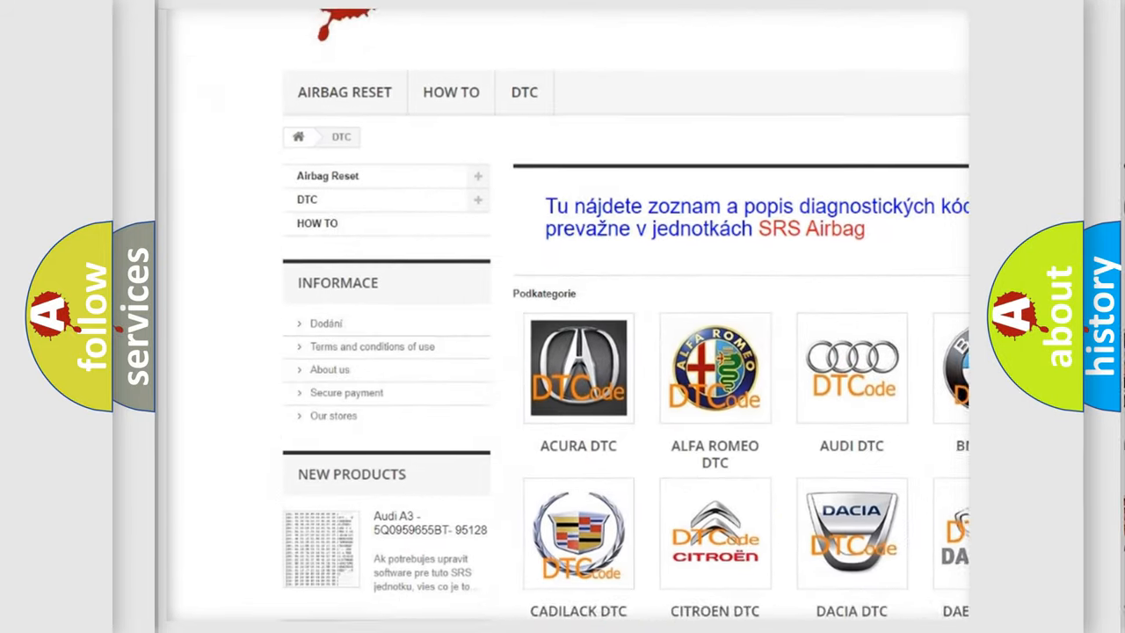
Scroll past the manufacturer logos and down through the B-series trouble code list
scroll("down", 3)
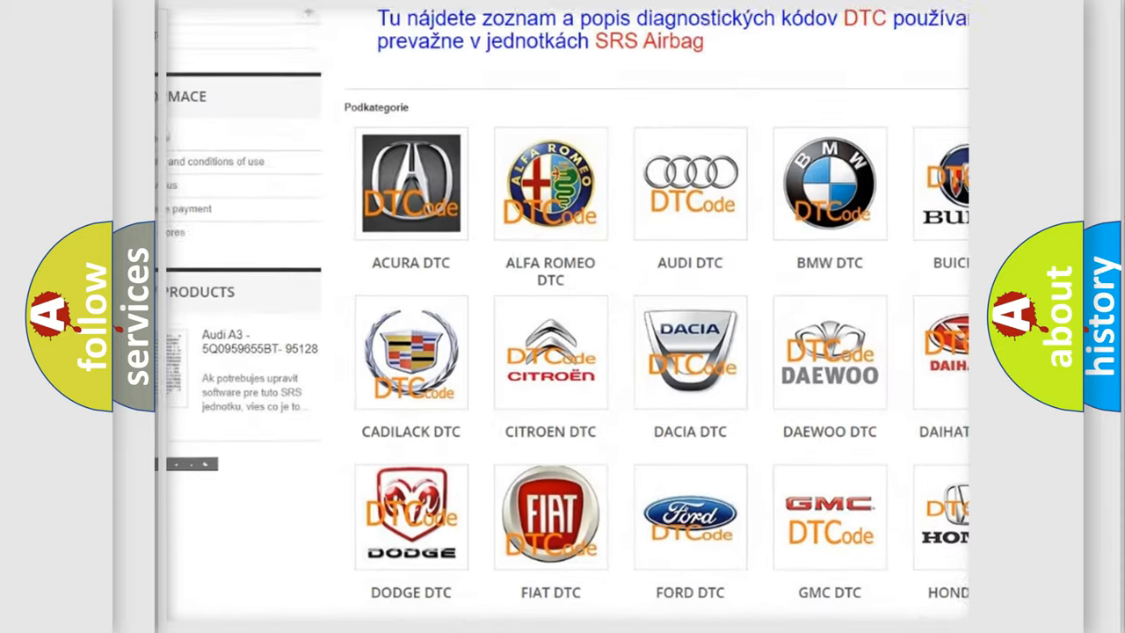
scroll("down", 3)
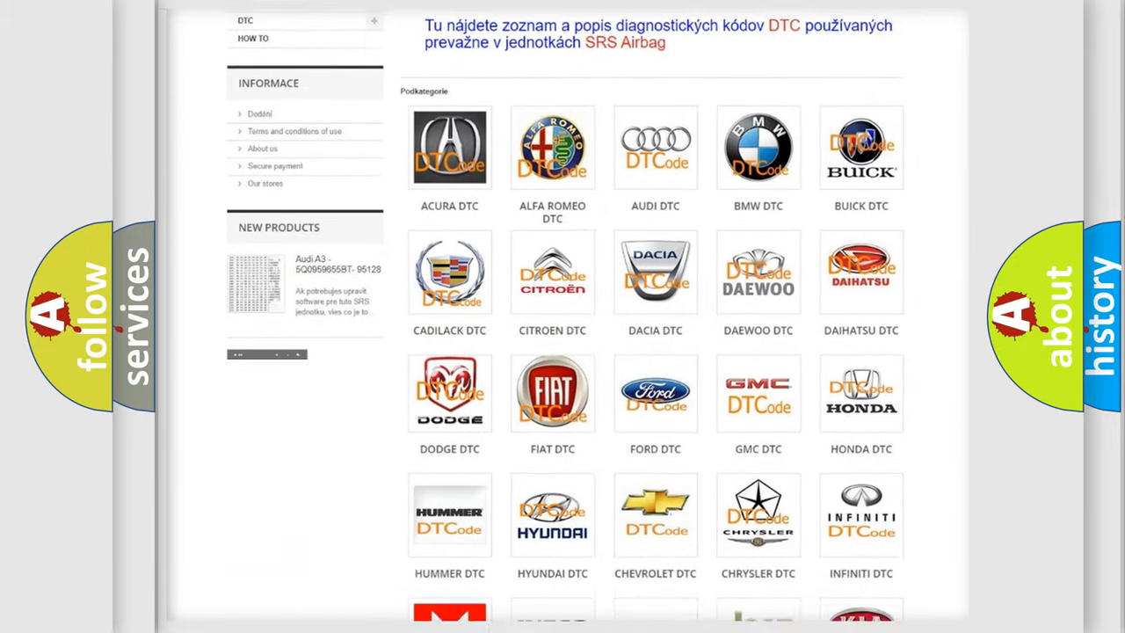
scroll("down", 3)
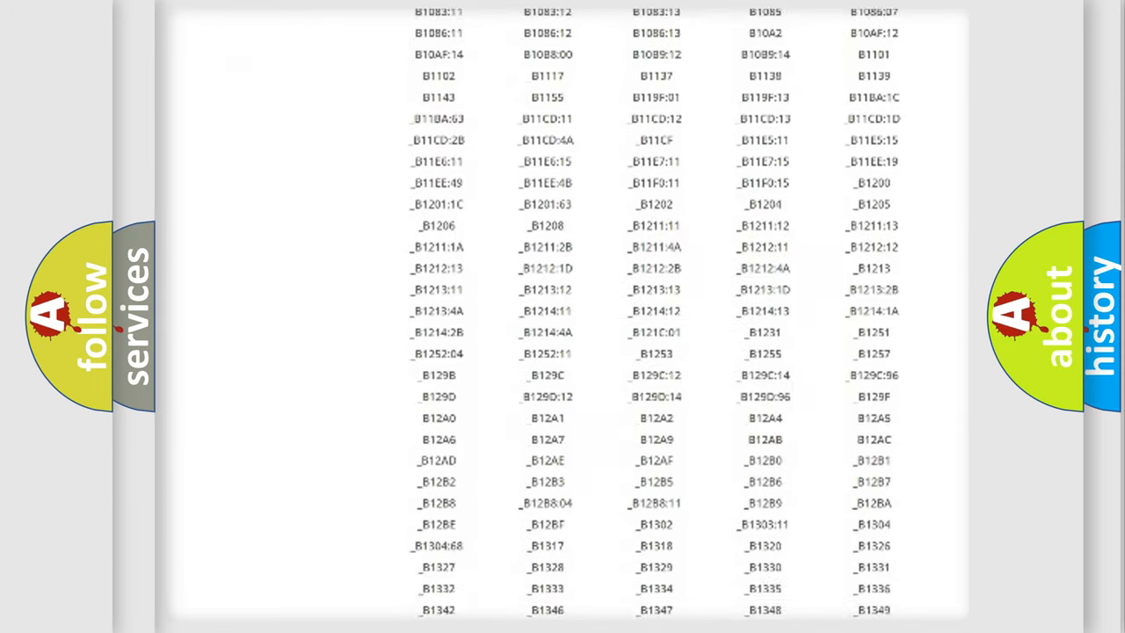
scroll("down", 3)
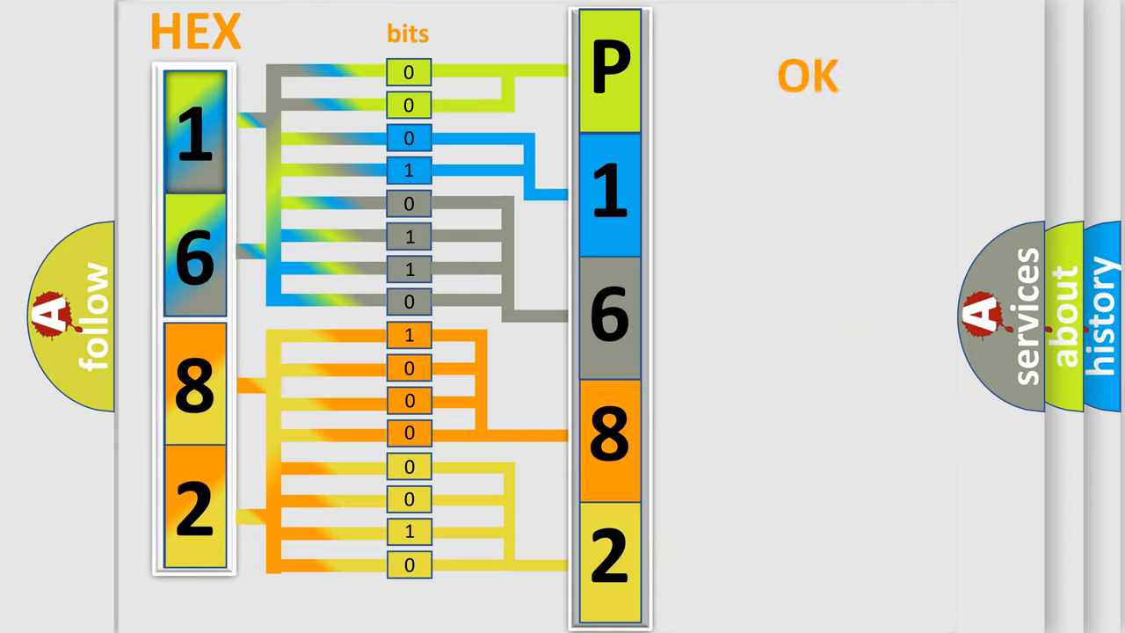
Show the hex 1-6-8-2 to bits diagram decoding as Jeep trouble code P1682
left_click(808, 77)
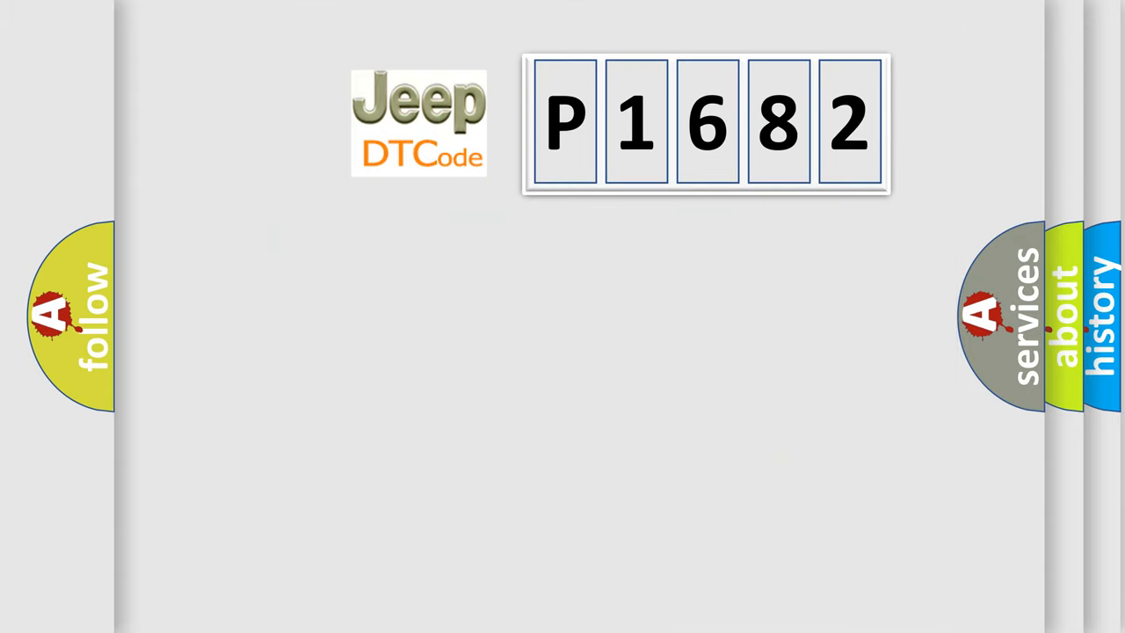